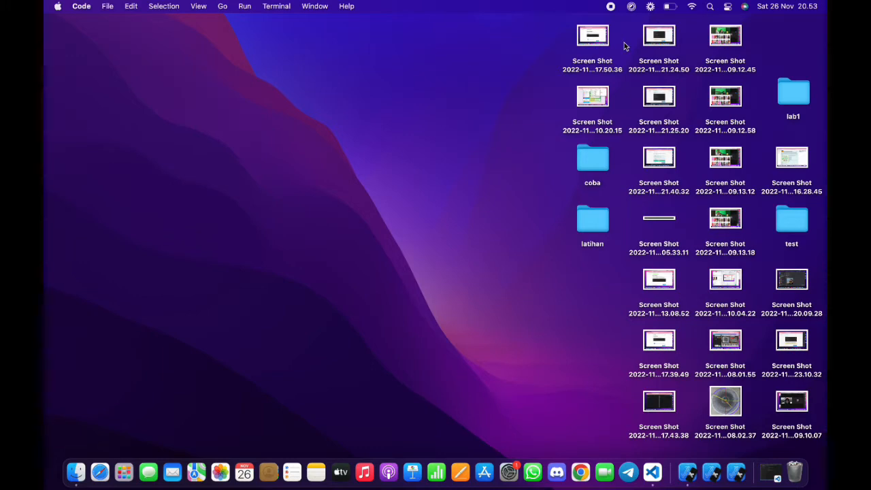
pyautogui.moveTo(381, 228)
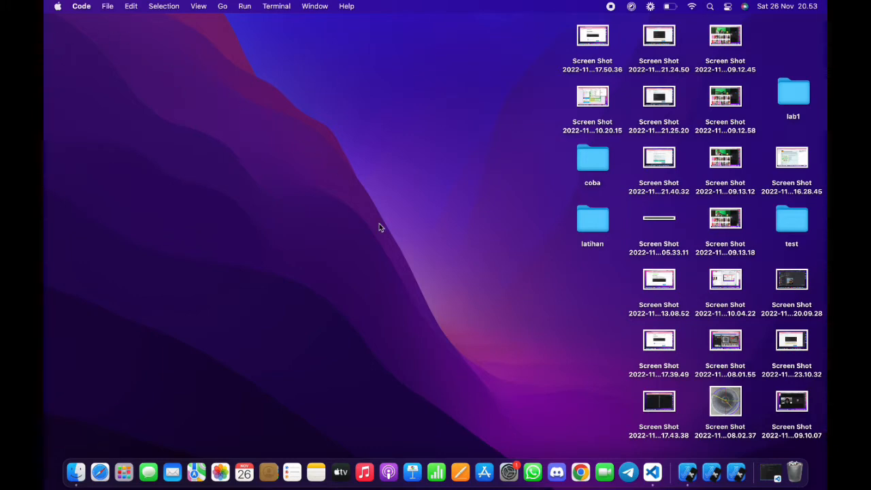
pyautogui.moveTo(625, 365)
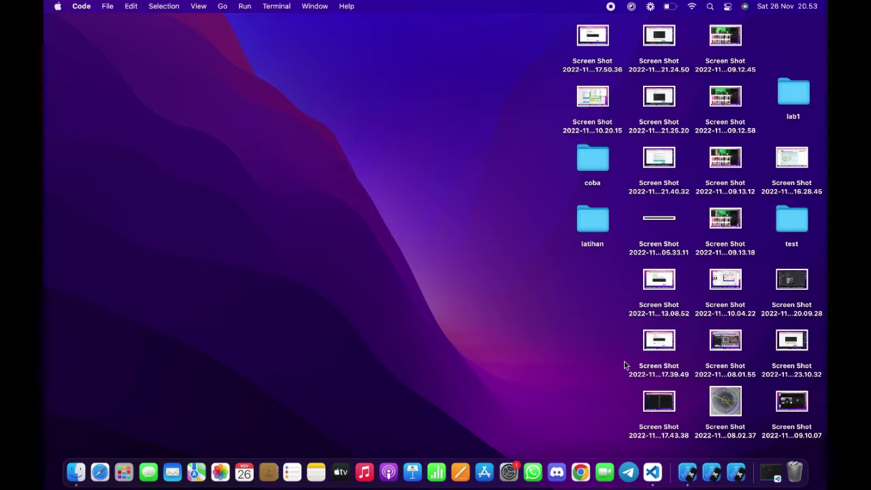
pyautogui.moveTo(635, 411)
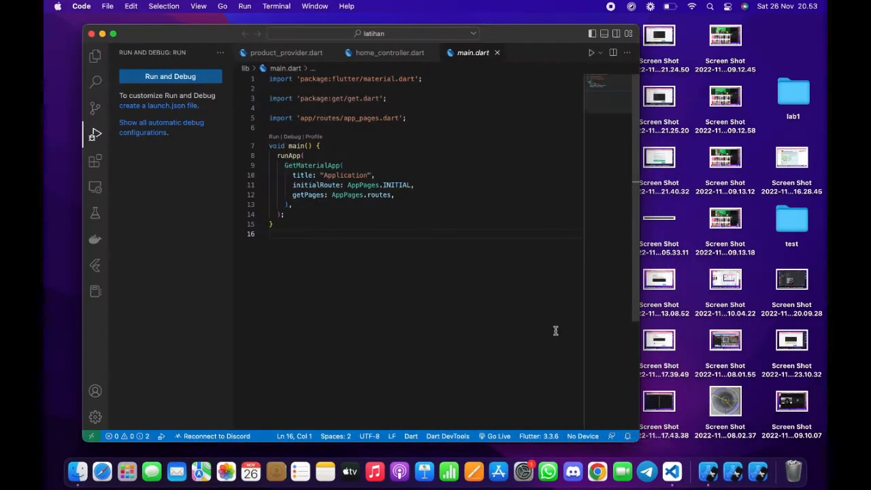
pyautogui.moveTo(539, 42)
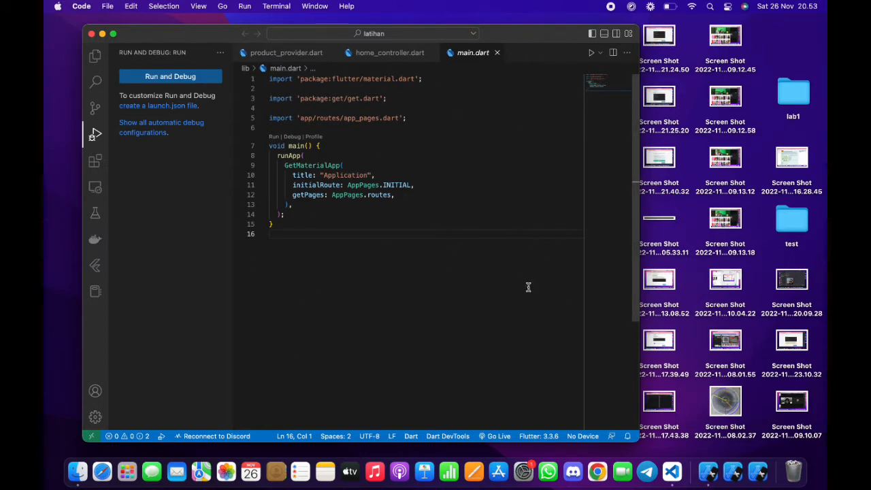
pyautogui.moveTo(506, 291)
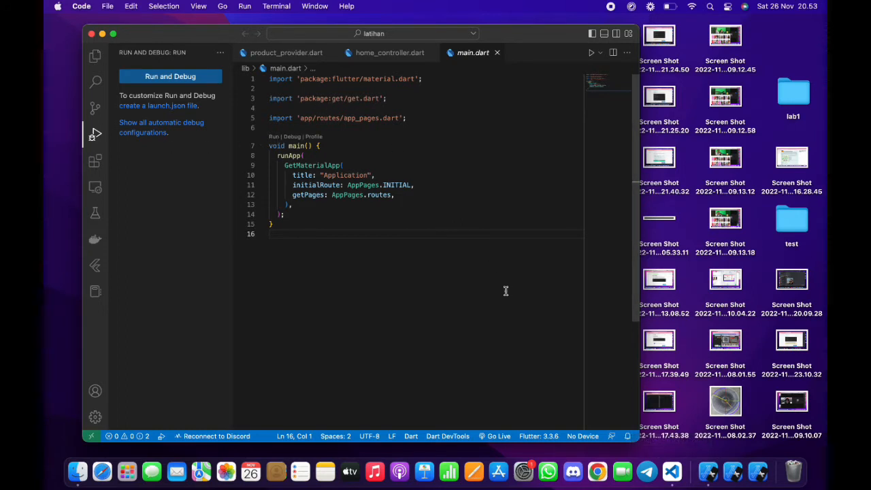
pyautogui.moveTo(307, 117)
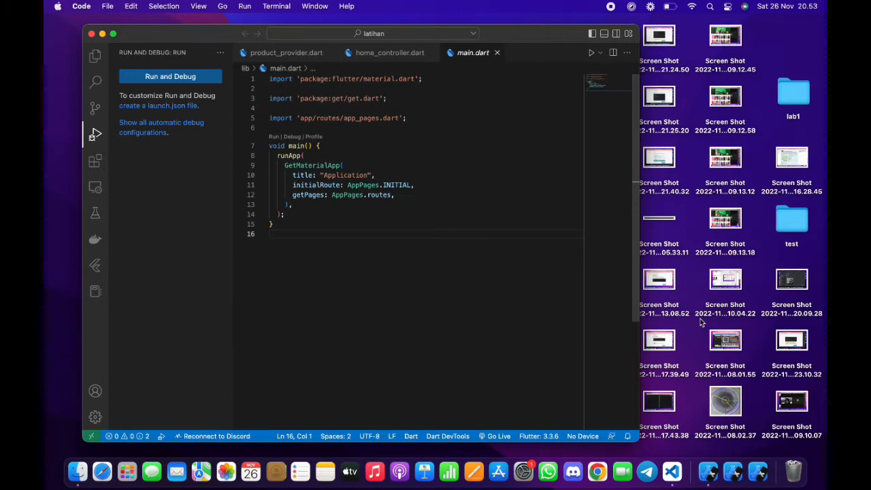
pyautogui.moveTo(191, 79)
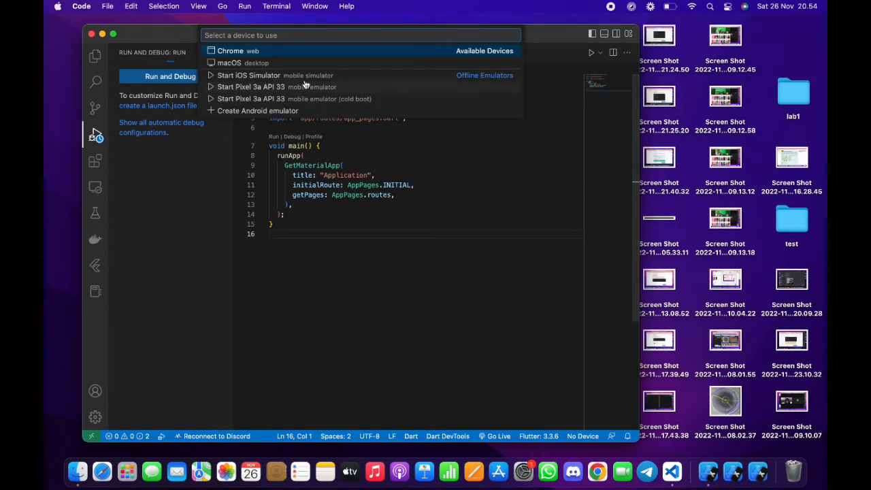
# Choose Start iOS Simulator as the debug device from the device picker
pyautogui.click(253, 75)
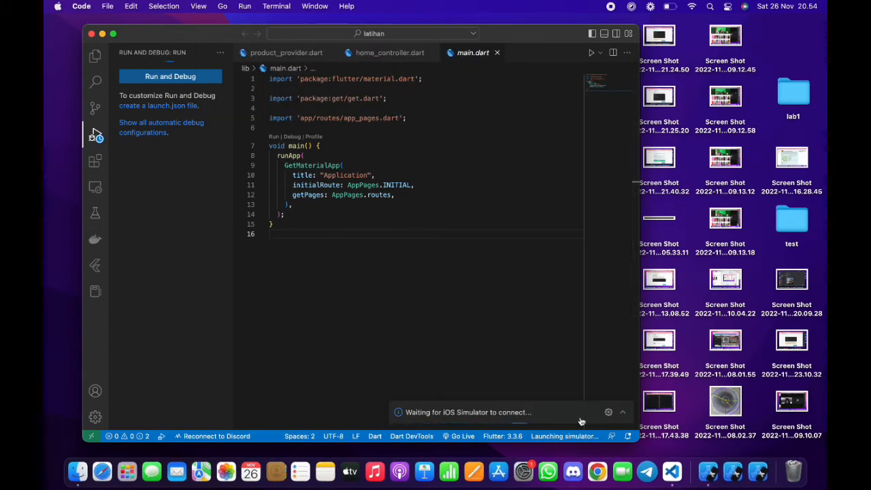
pyautogui.moveTo(599, 419)
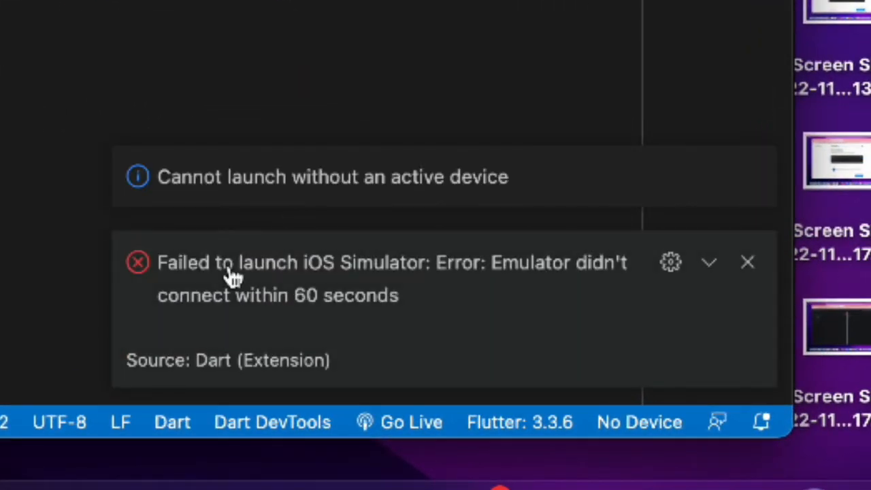
pyautogui.moveTo(487, 303)
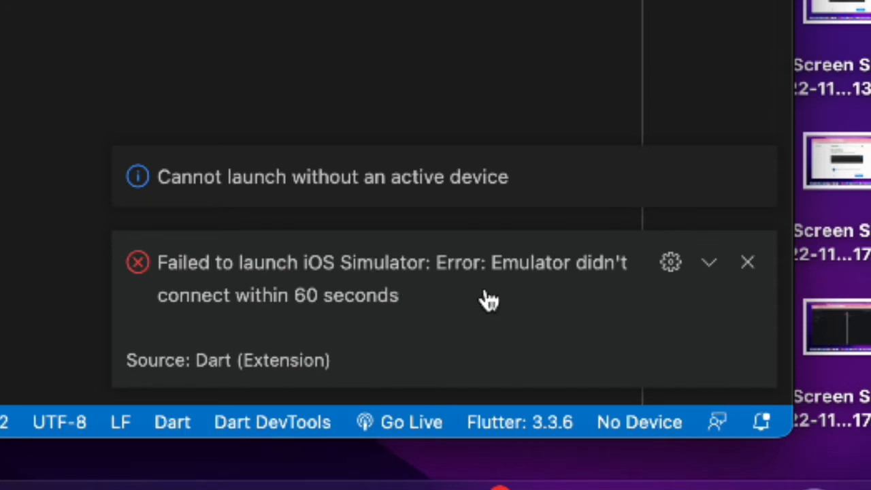
pyautogui.moveTo(578, 296)
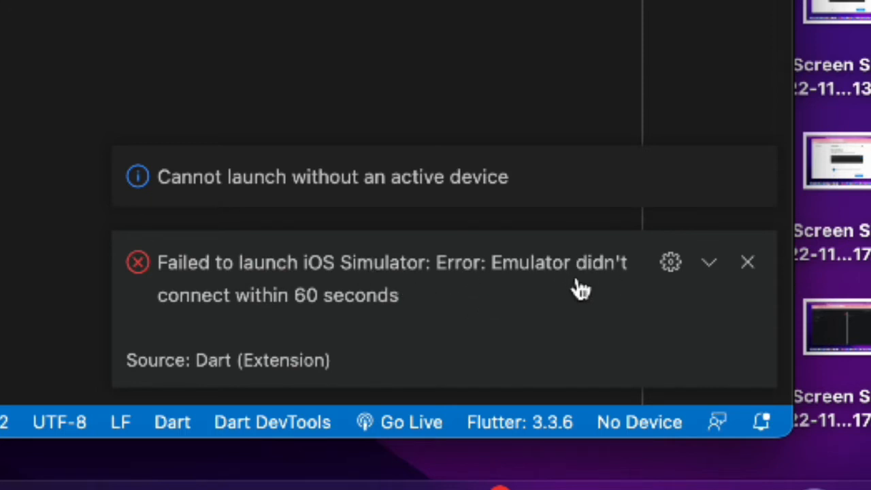
pyautogui.moveTo(370, 327)
pyautogui.write('andro')
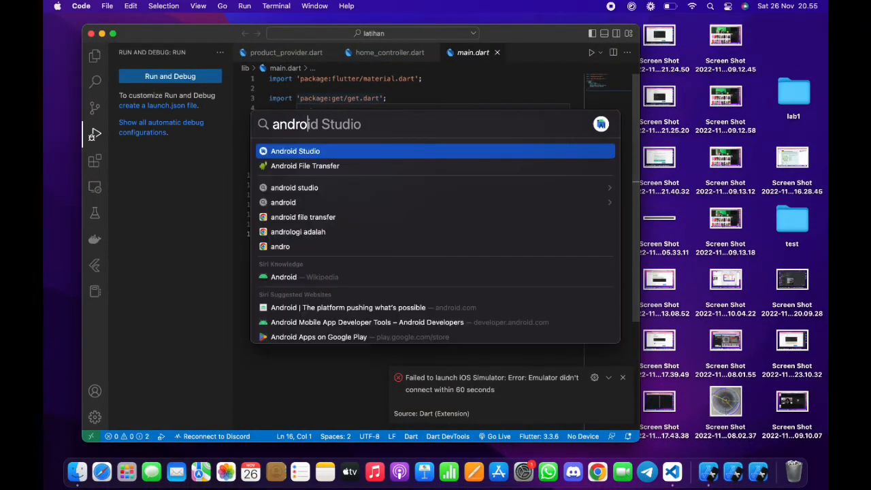
# Launch Android Studio and show the Virtual Device Manager listing the Pixel 3a API 33 emulator
pyautogui.click(294, 151)
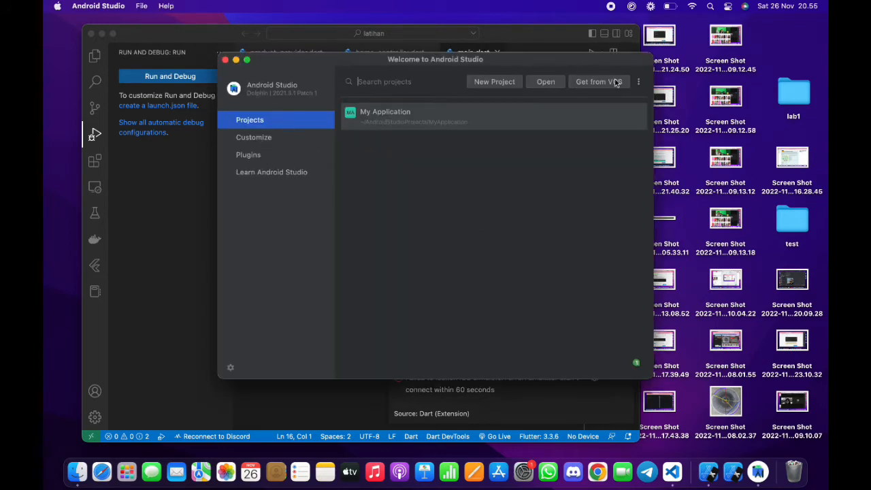
pyautogui.click(638, 81)
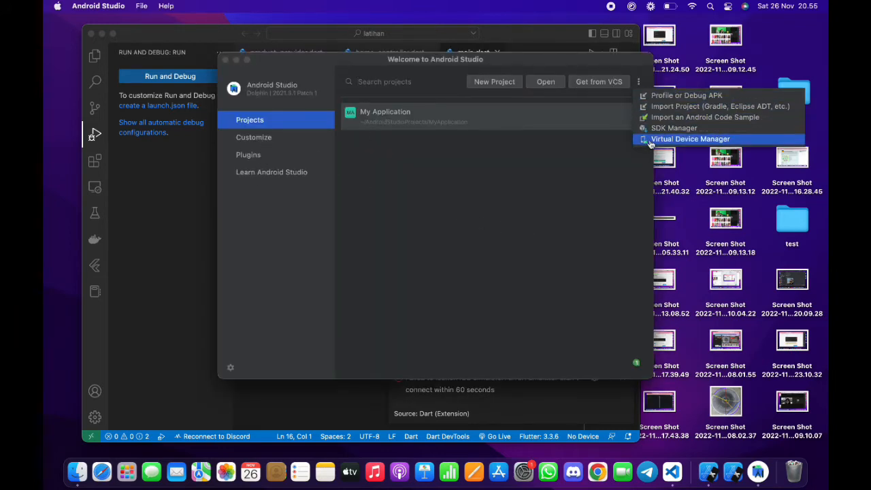
pyautogui.click(690, 139)
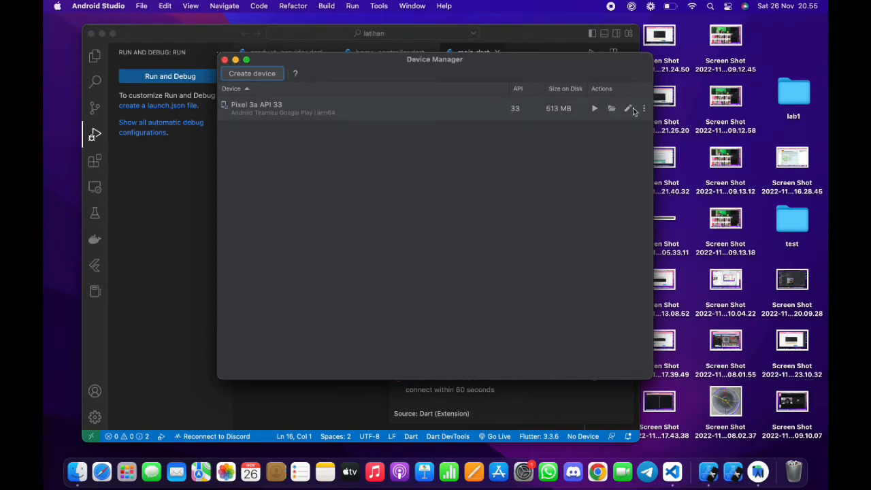
pyautogui.moveTo(484, 239)
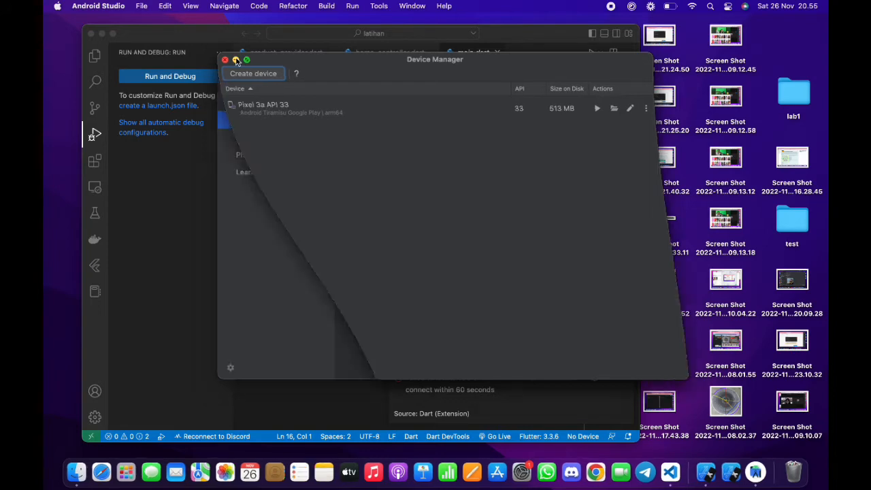
# Close the Device Manager and dismiss VS Code's simulator launch error notice
pyautogui.click(226, 64)
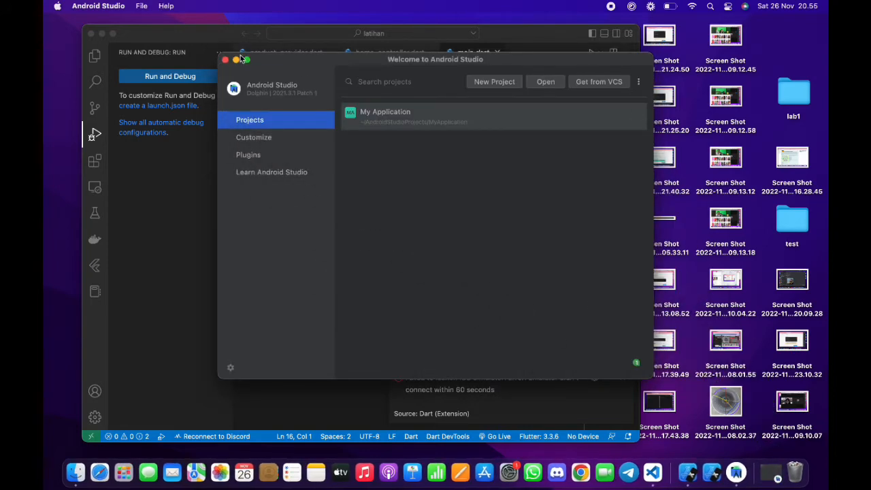
pyautogui.click(214, 59)
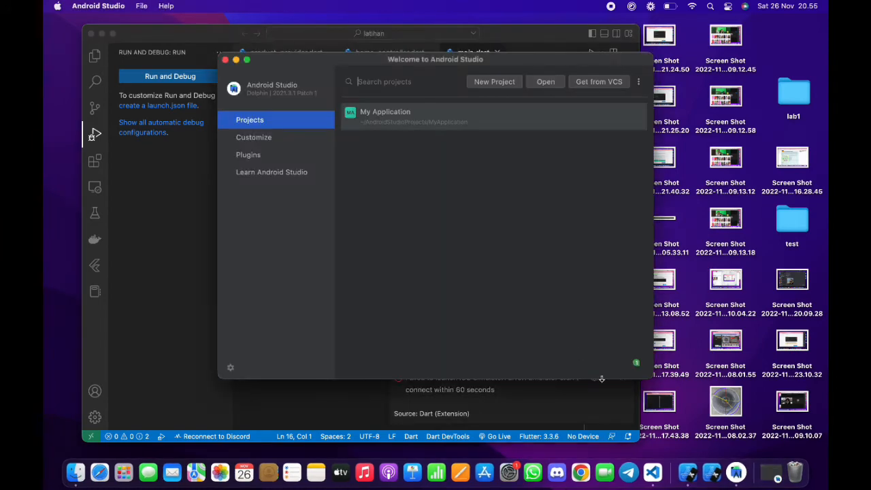
pyautogui.moveTo(238, 63)
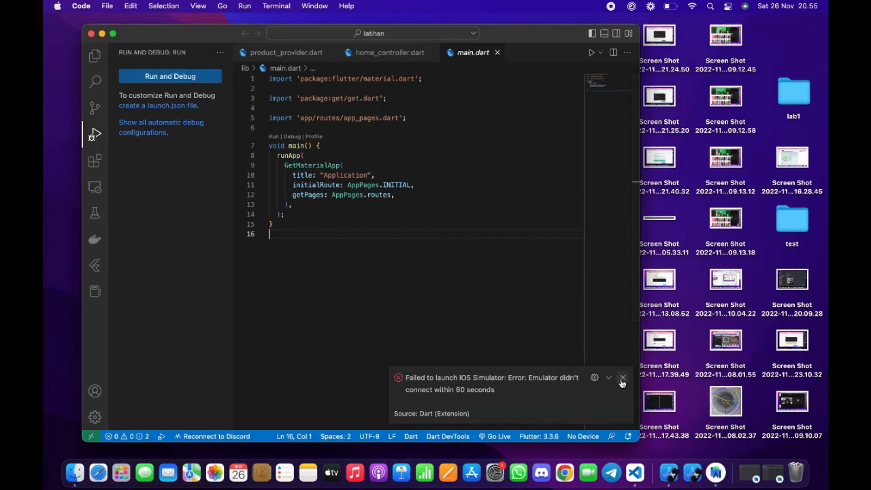
pyautogui.click(622, 378)
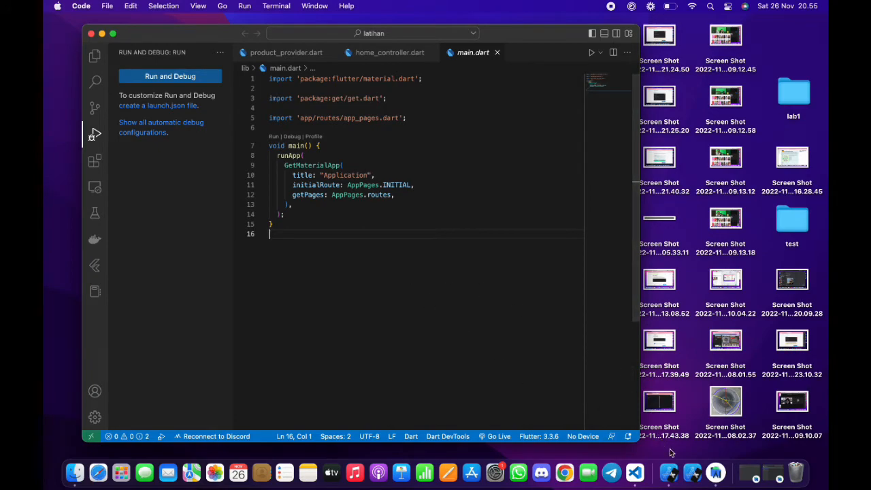
pyautogui.moveTo(670, 474)
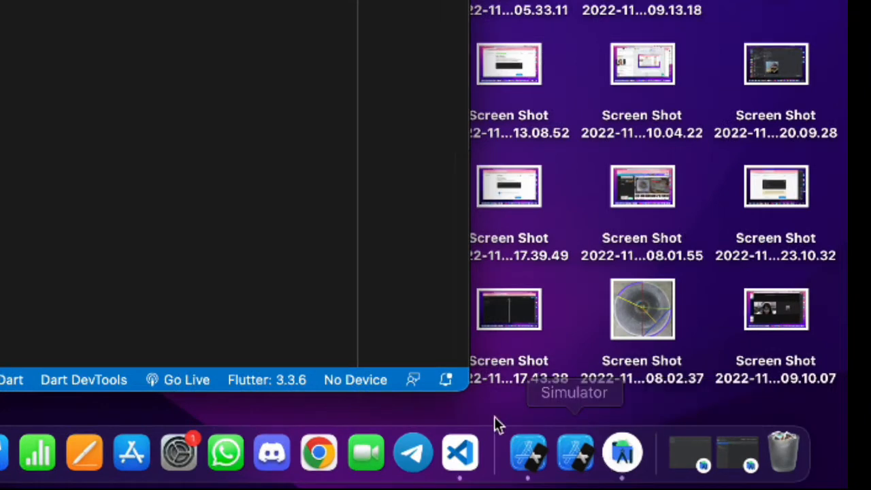
pyautogui.moveTo(530, 451)
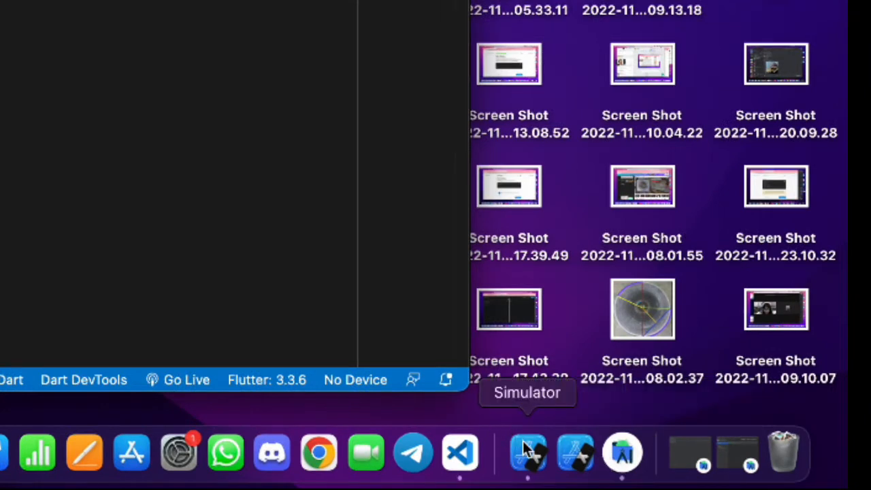
# Boot an iPhone 13 Pro on iOS 15.4 from the Simulator Dock icon's Device menu
pyautogui.rightClick(528, 454)
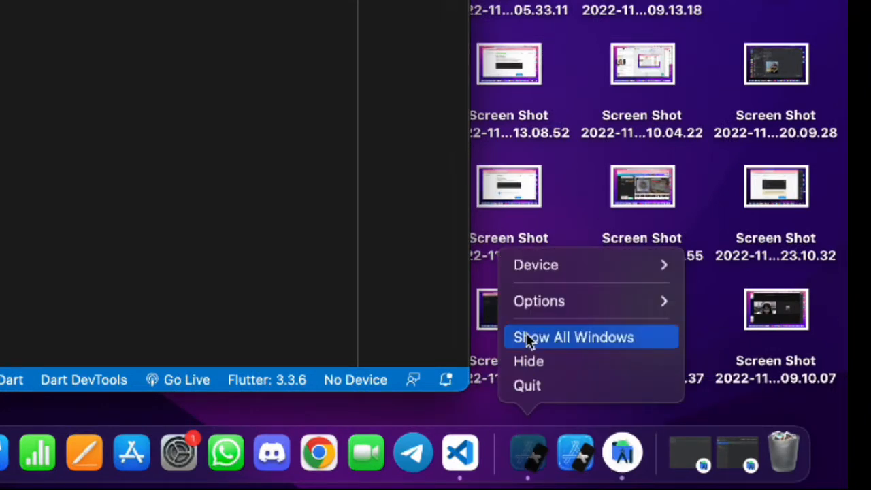
pyautogui.moveTo(536, 264)
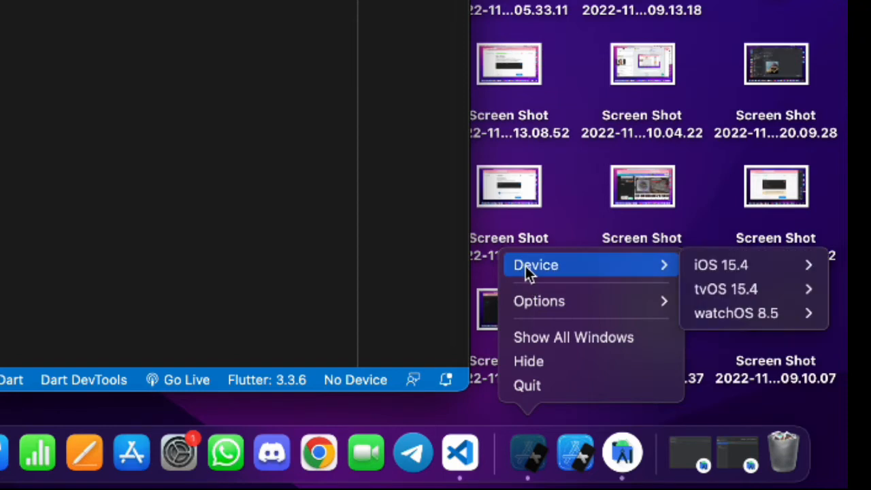
pyautogui.moveTo(735, 264)
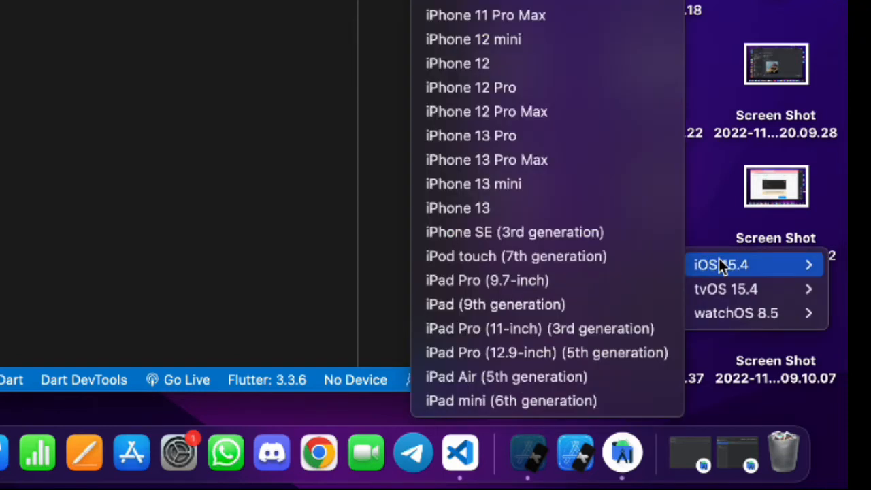
pyautogui.moveTo(548, 128)
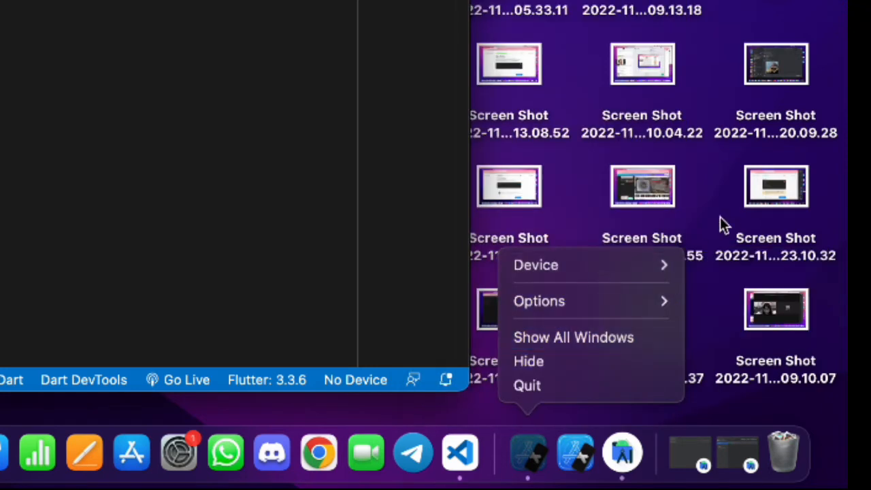
pyautogui.click(536, 266)
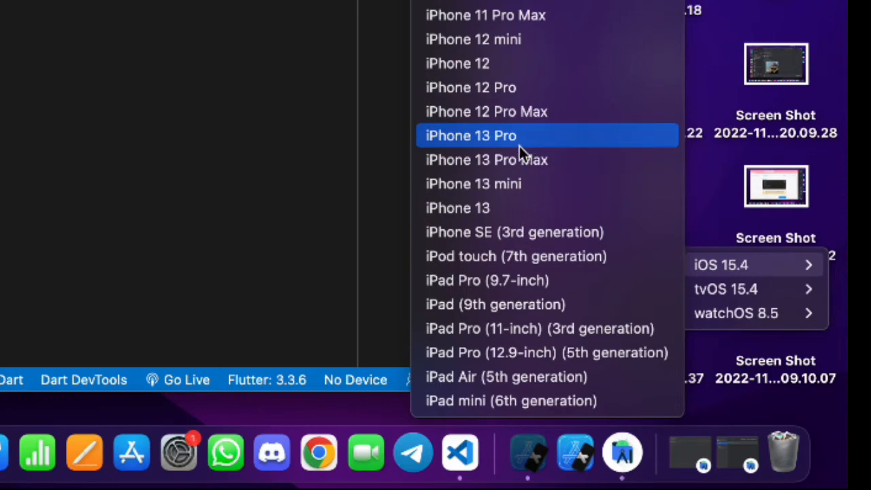
pyautogui.click(471, 136)
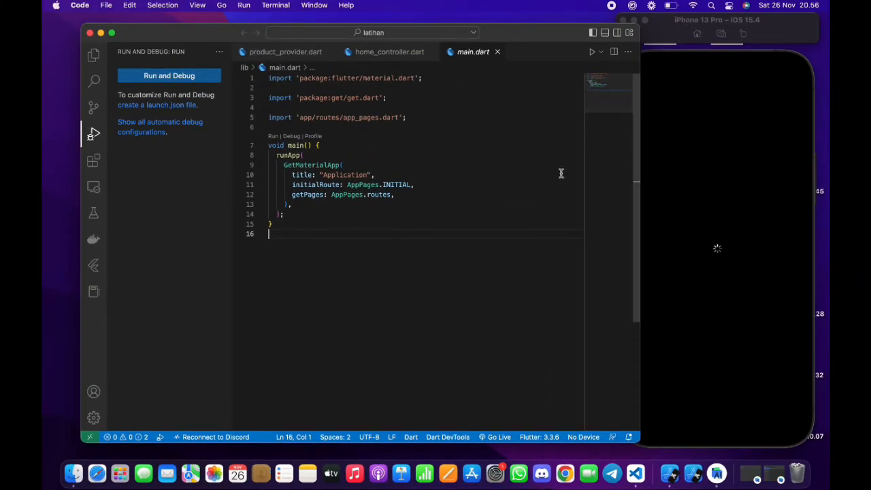
# Select iPhone 13 Pro (ios simulator) as the target device in the status bar
pyautogui.click(115, 34)
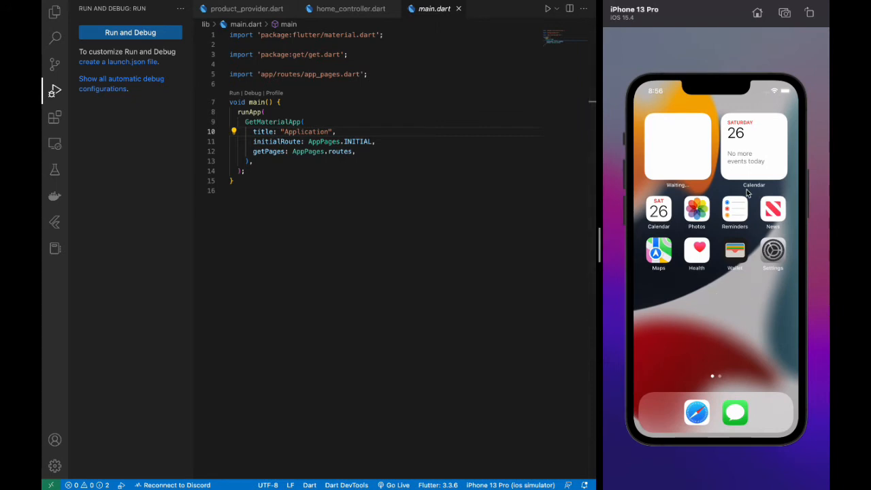
pyautogui.moveTo(675, 205)
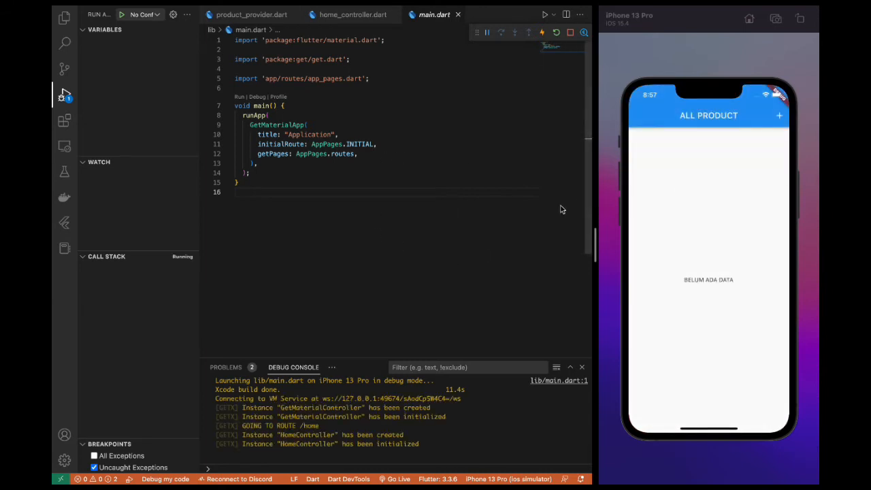
pyautogui.moveTo(422, 199)
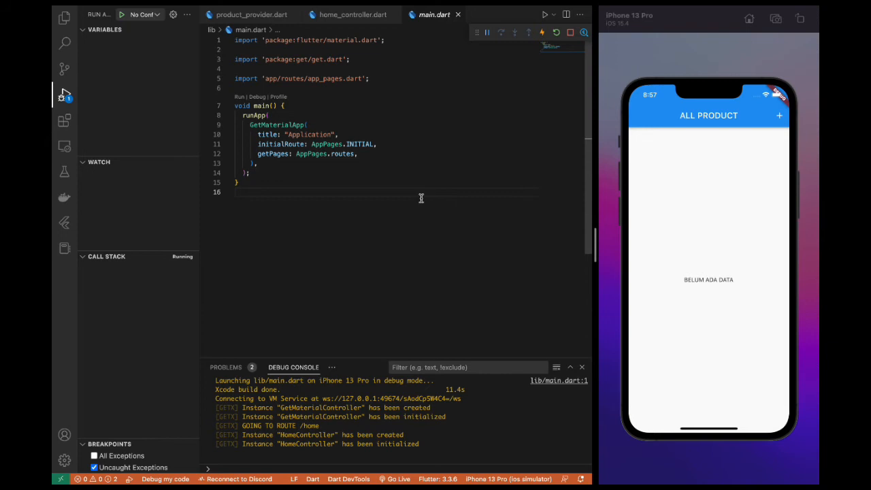
# Add a new product named sepatu so it appears in the list
pyautogui.click(779, 114)
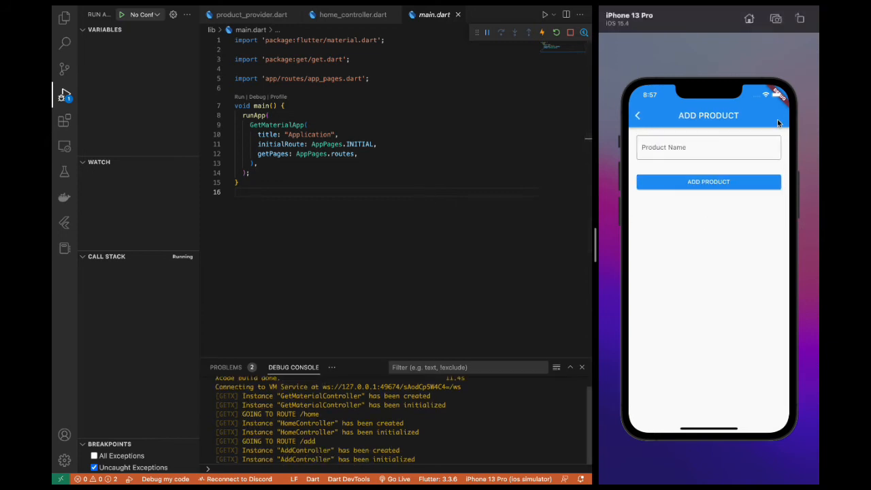
pyautogui.click(708, 147)
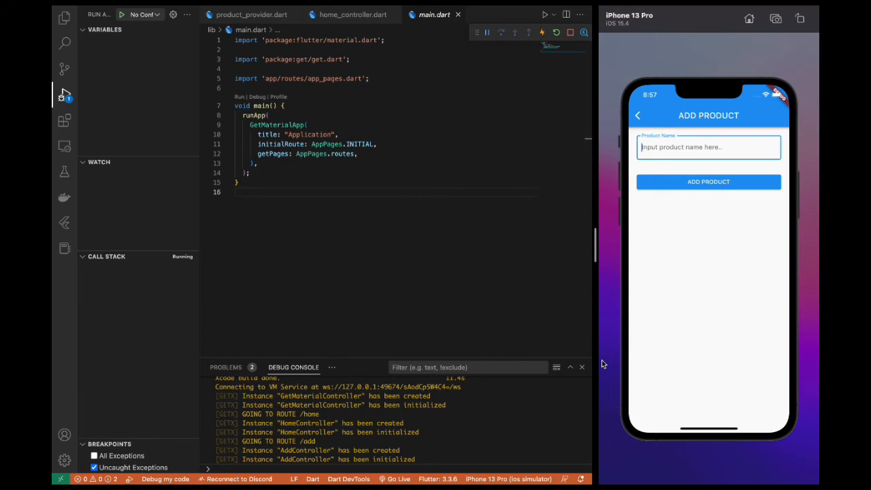
pyautogui.click(582, 367)
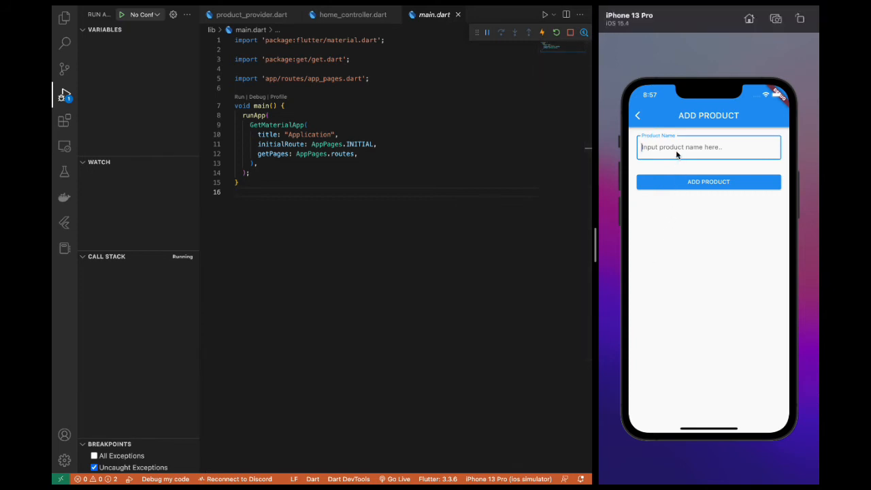
pyautogui.write('sepatu')
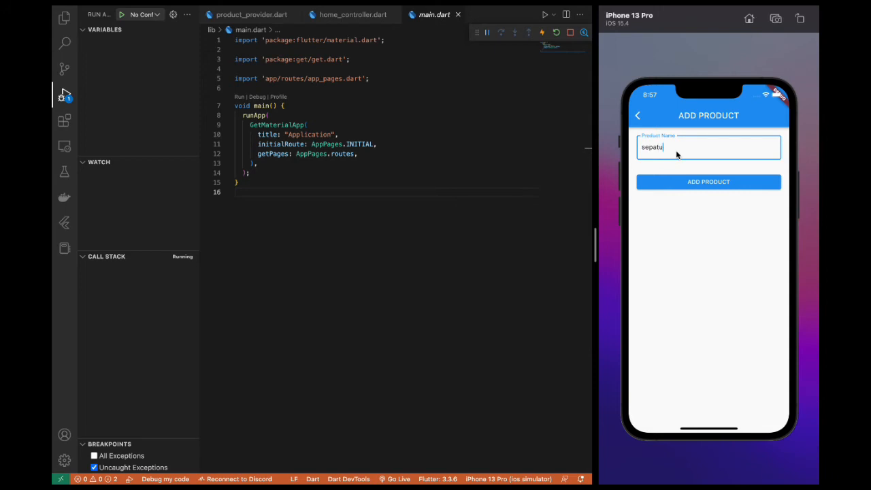
pyautogui.click(707, 182)
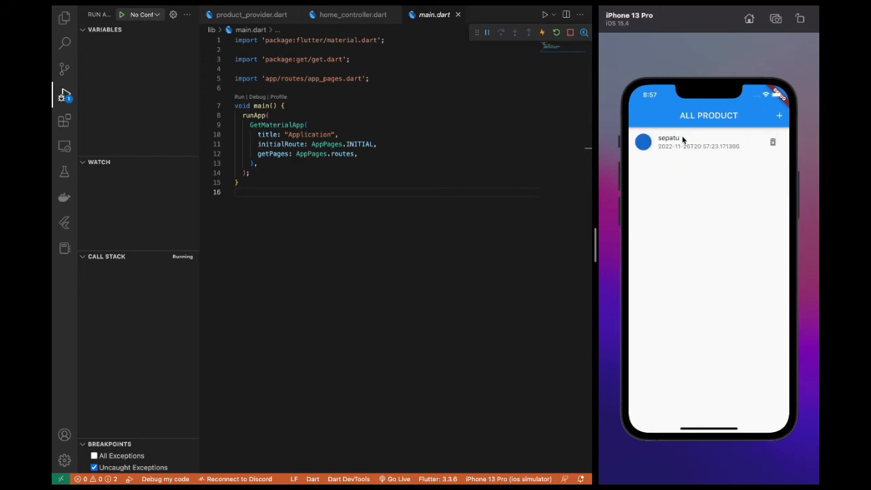
# Edit the product to tas, then delete it, leaving the list empty
pyautogui.click(680, 141)
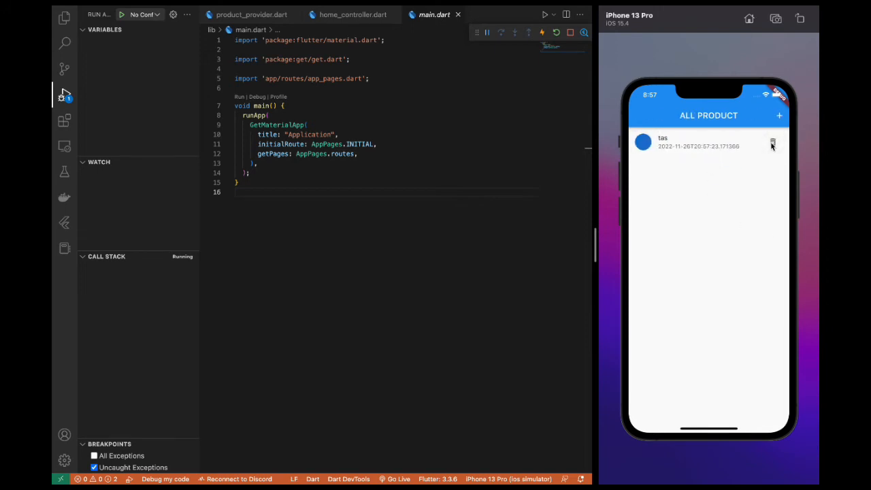
pyautogui.click(770, 143)
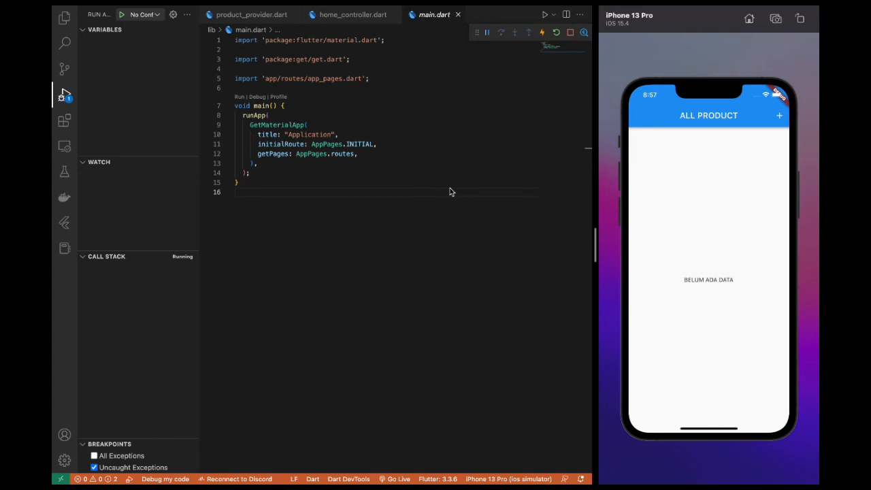
pyautogui.moveTo(164, 162)
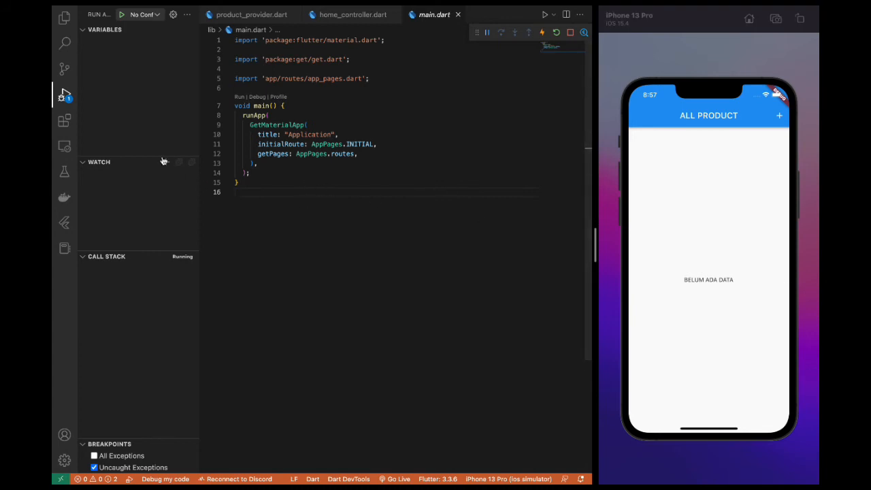
pyautogui.moveTo(337, 231)
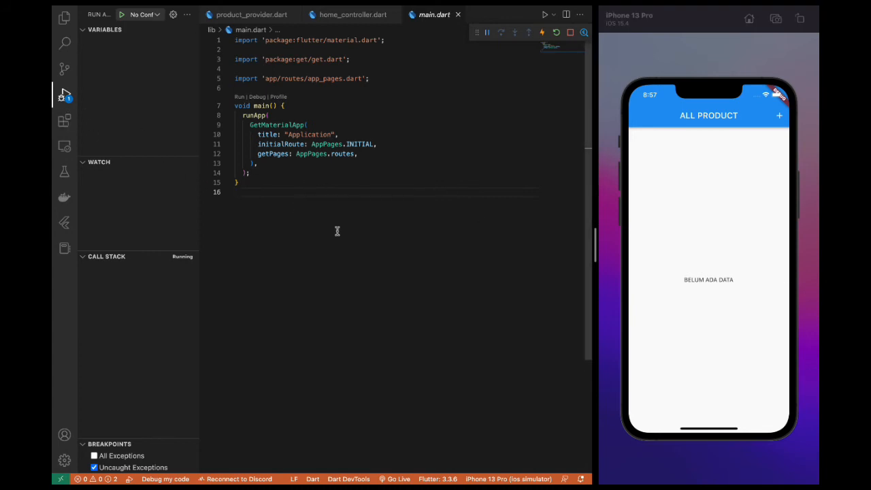
pyautogui.moveTo(426, 303)
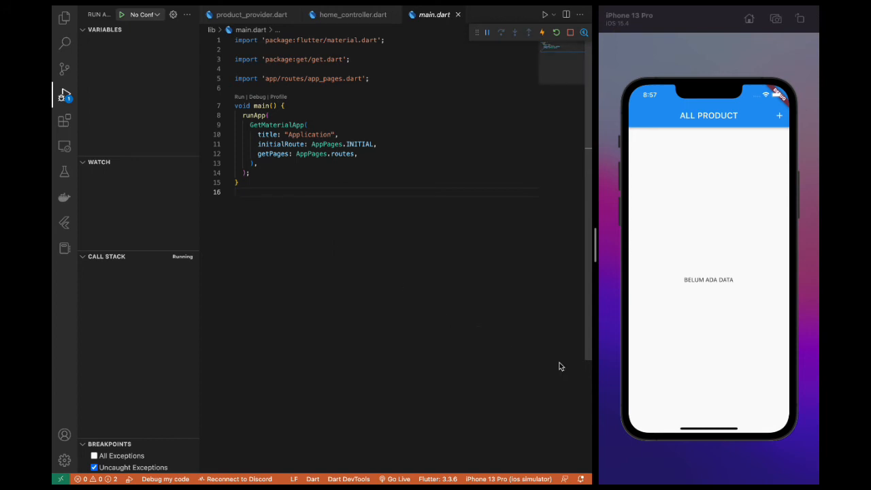
pyautogui.moveTo(340, 307)
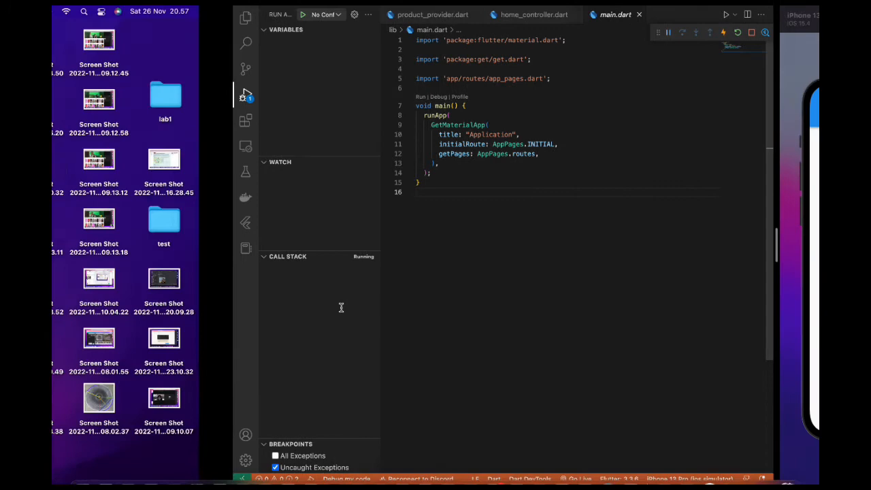
pyautogui.rightClick(665, 465)
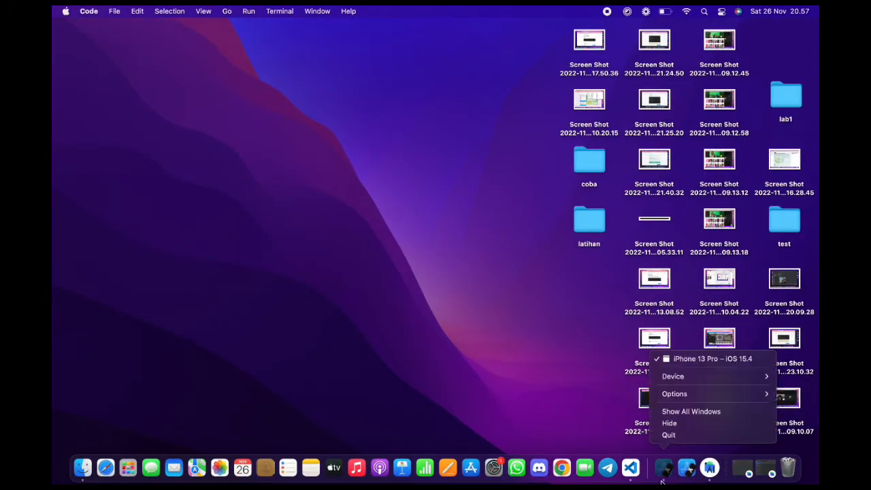
pyautogui.moveTo(672, 375)
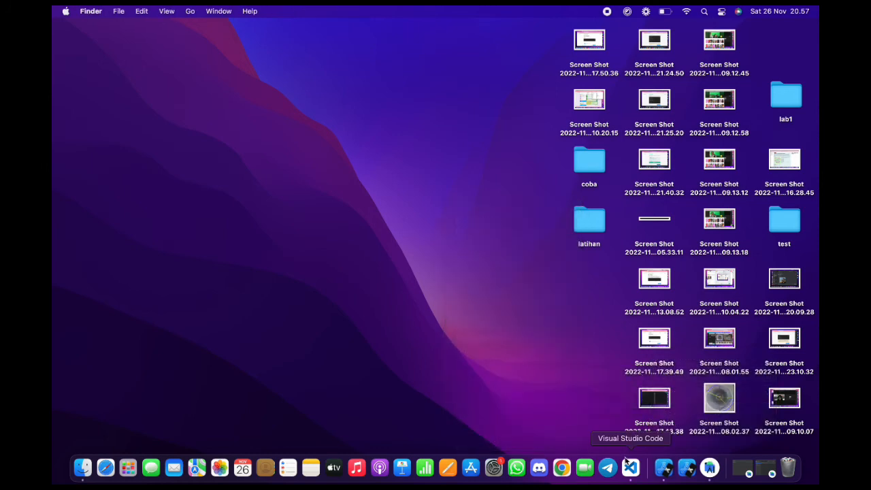
pyautogui.click(630, 467)
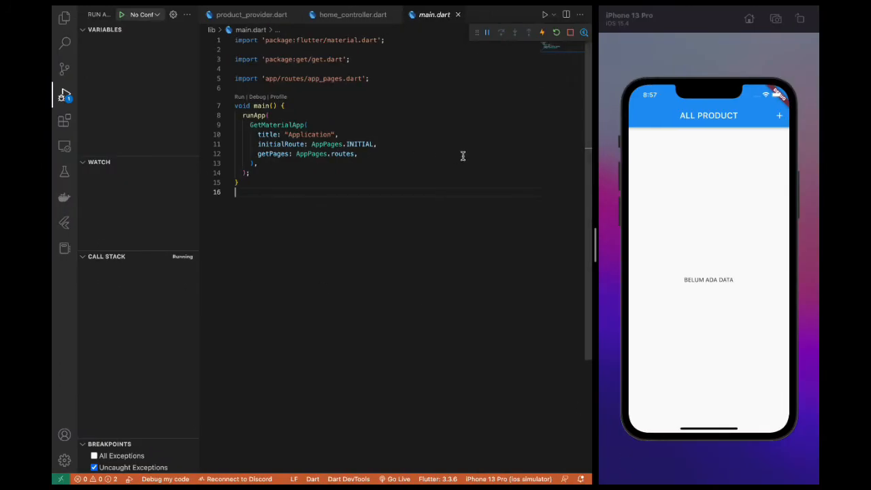
pyautogui.moveTo(722, 253)
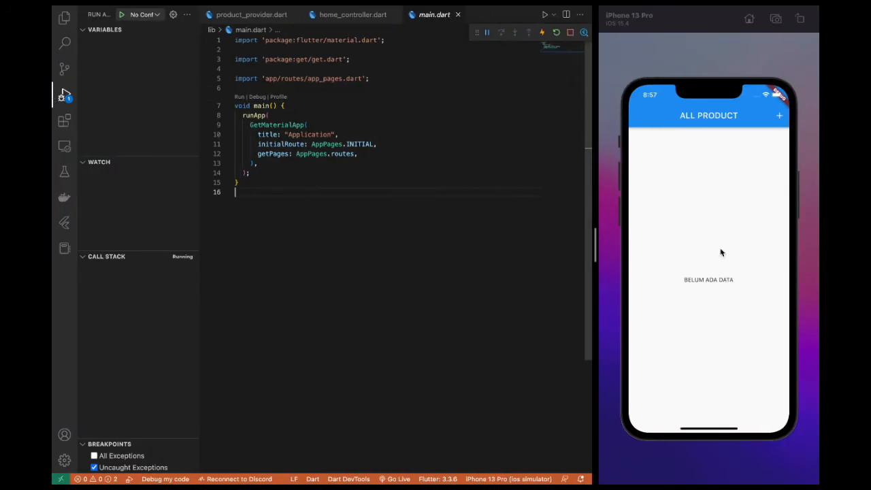
pyautogui.moveTo(781, 135)
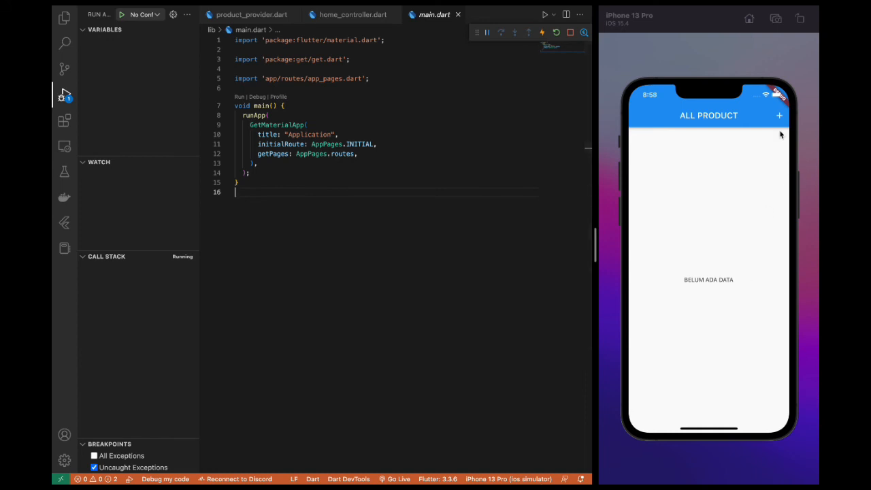
pyautogui.moveTo(691, 111)
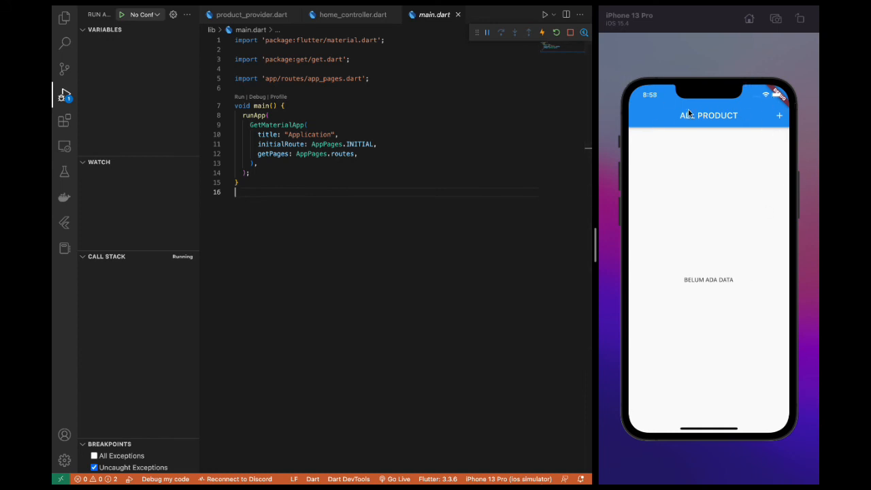
pyautogui.moveTo(770, 234)
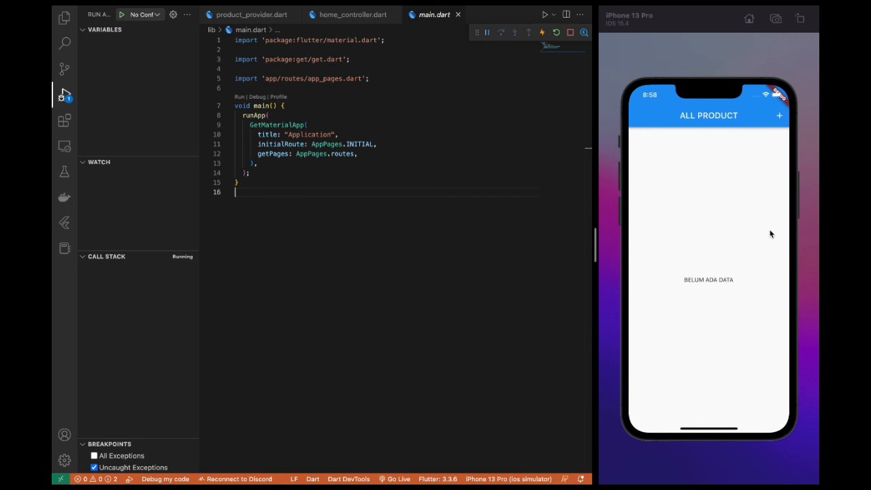
pyautogui.moveTo(738, 245)
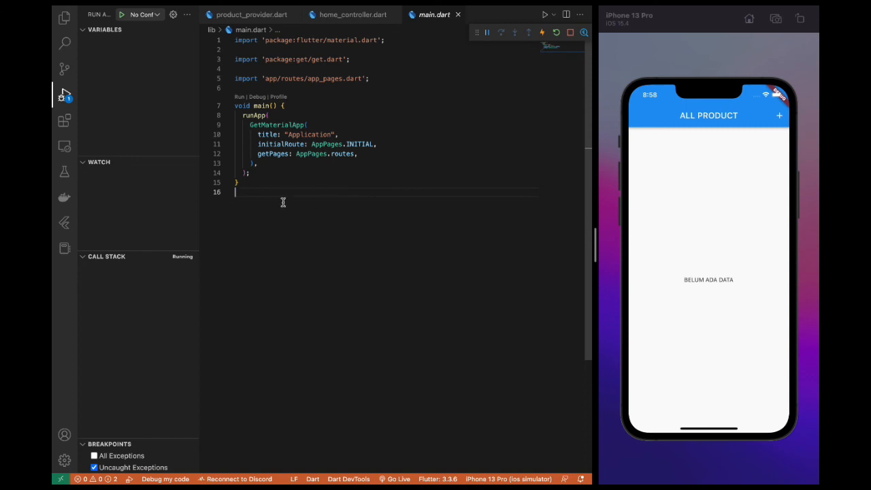
pyautogui.moveTo(484, 192)
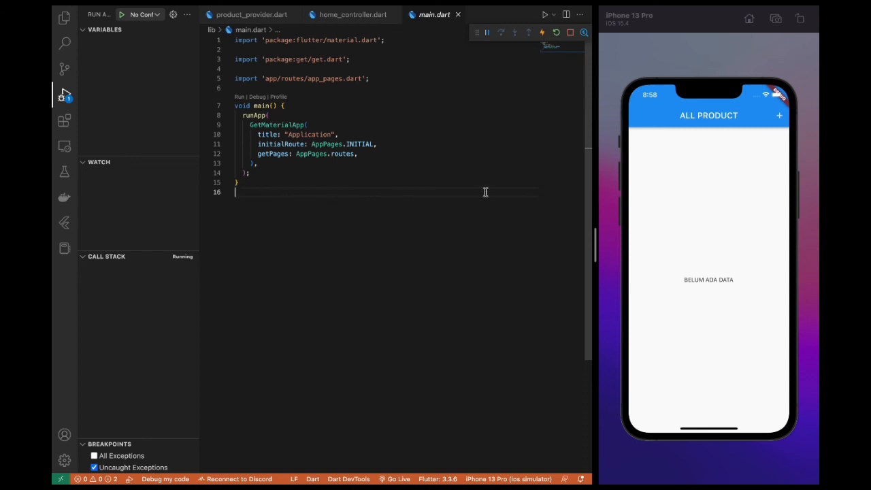